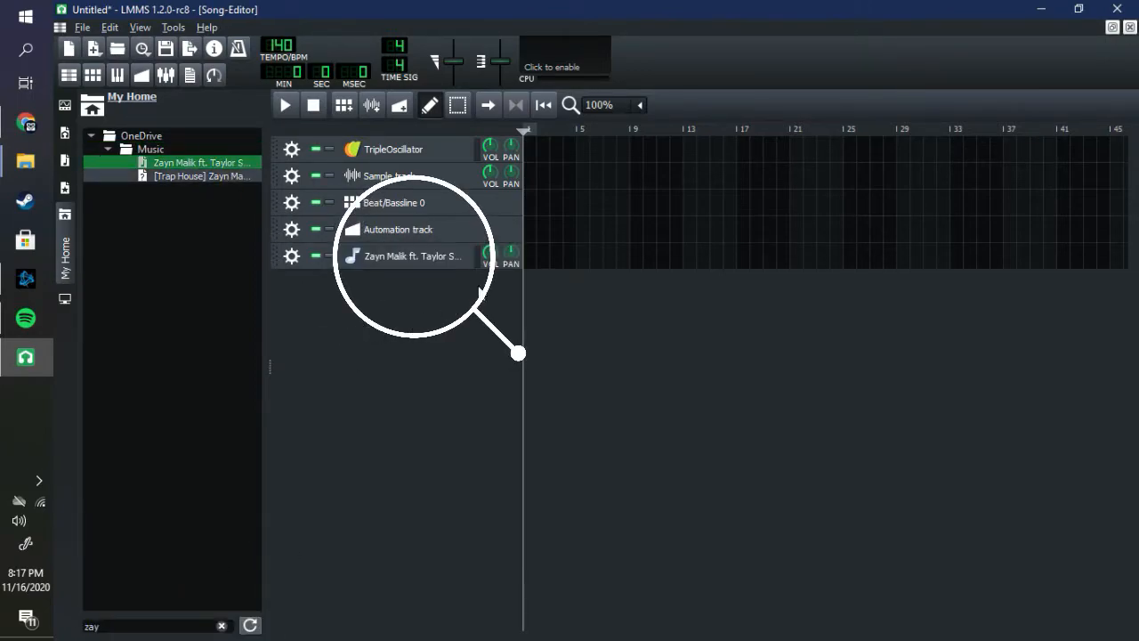
Step: Trim the acapella's AudioFileProcessor sample to a 401 ms vocal chop
left_click(411, 256)
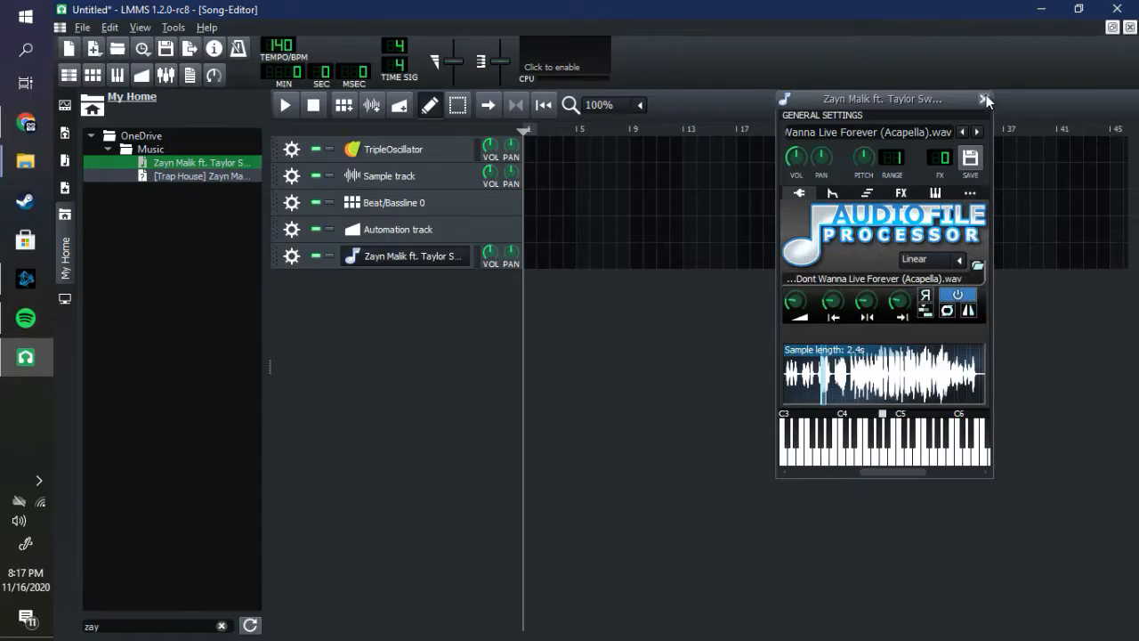
left_click(986, 98)
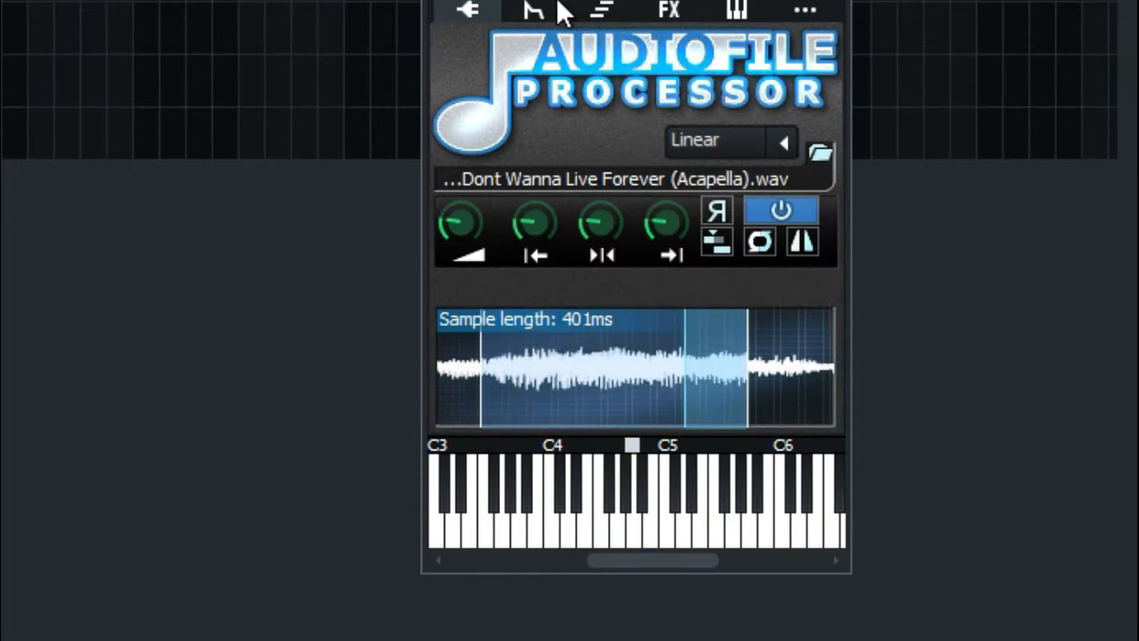
Step: Shape a short, quickly fading volume envelope in the chop's ENV/LFO settings
left_click(532, 10)
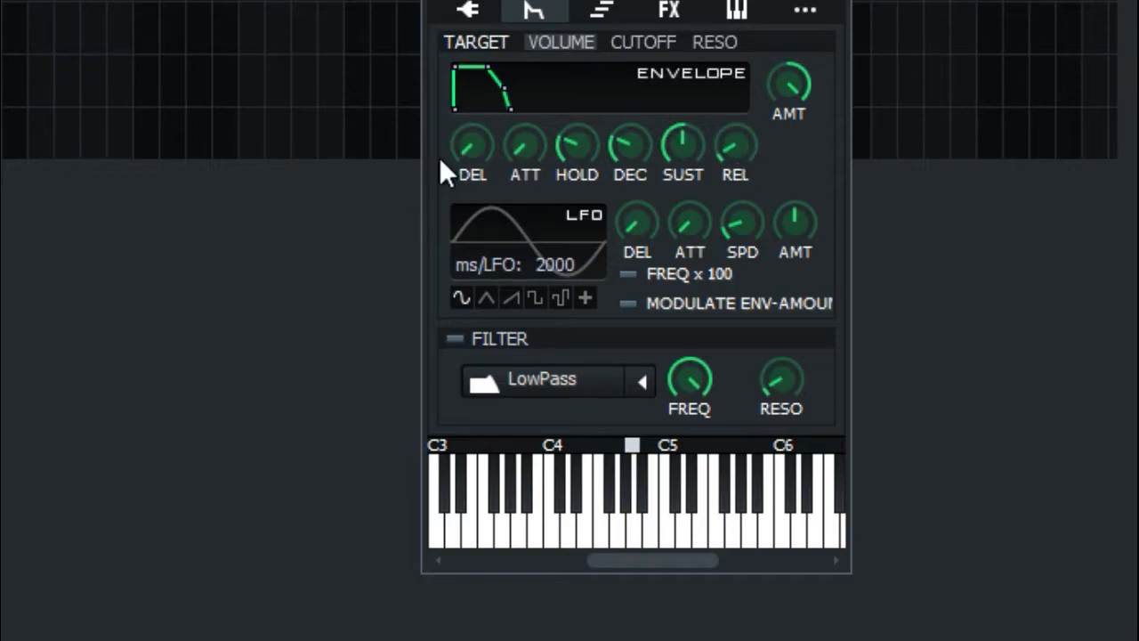
Step: Add C* Plate2x2 reverb to the chop's effects chain and lower its blend
left_click(668, 10)
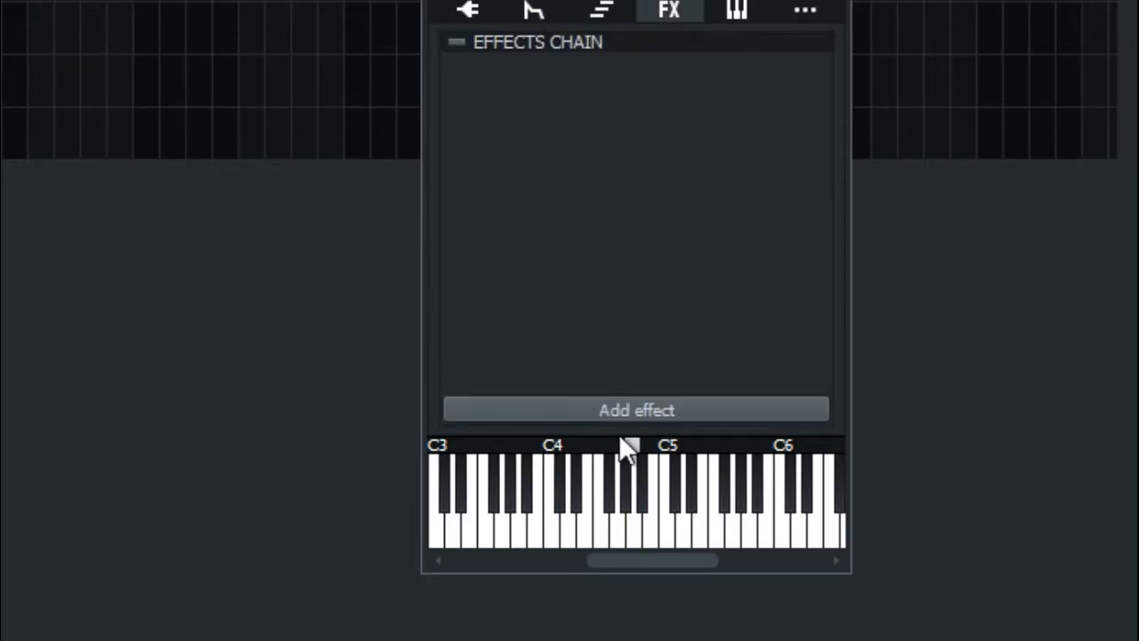
left_click(635, 409)
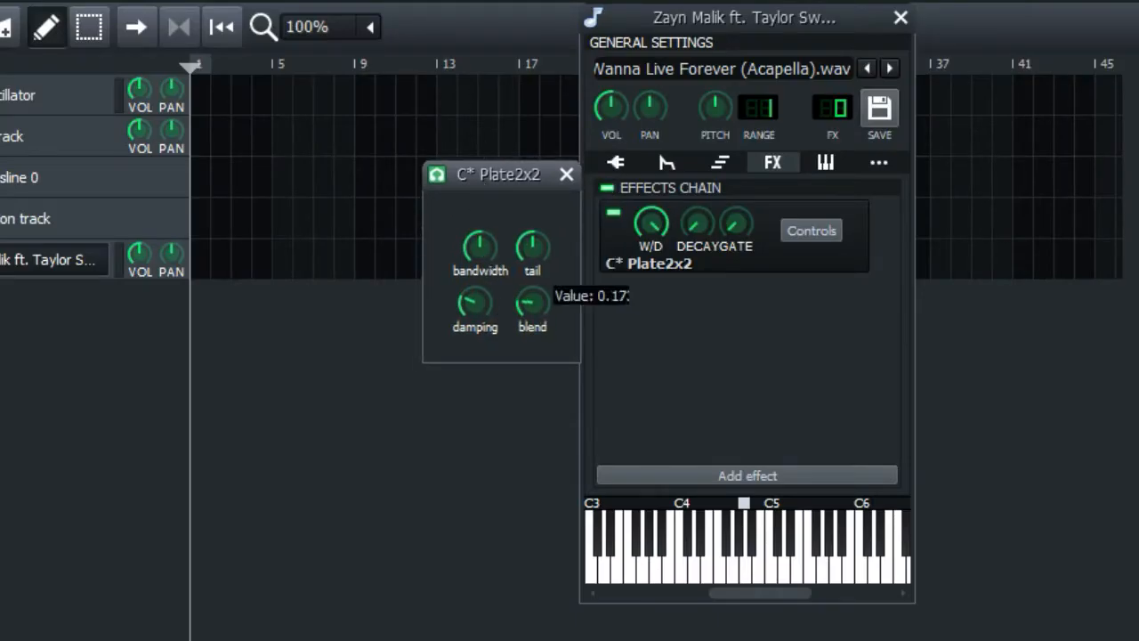
left_click_drag(531, 305, 531, 320)
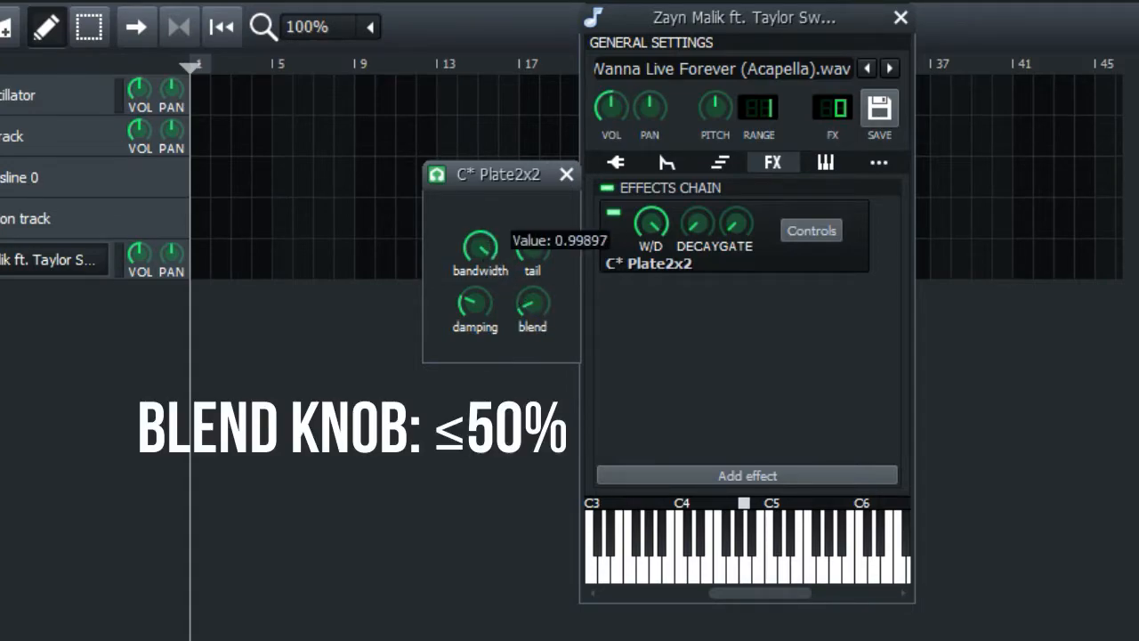
left_click(718, 551)
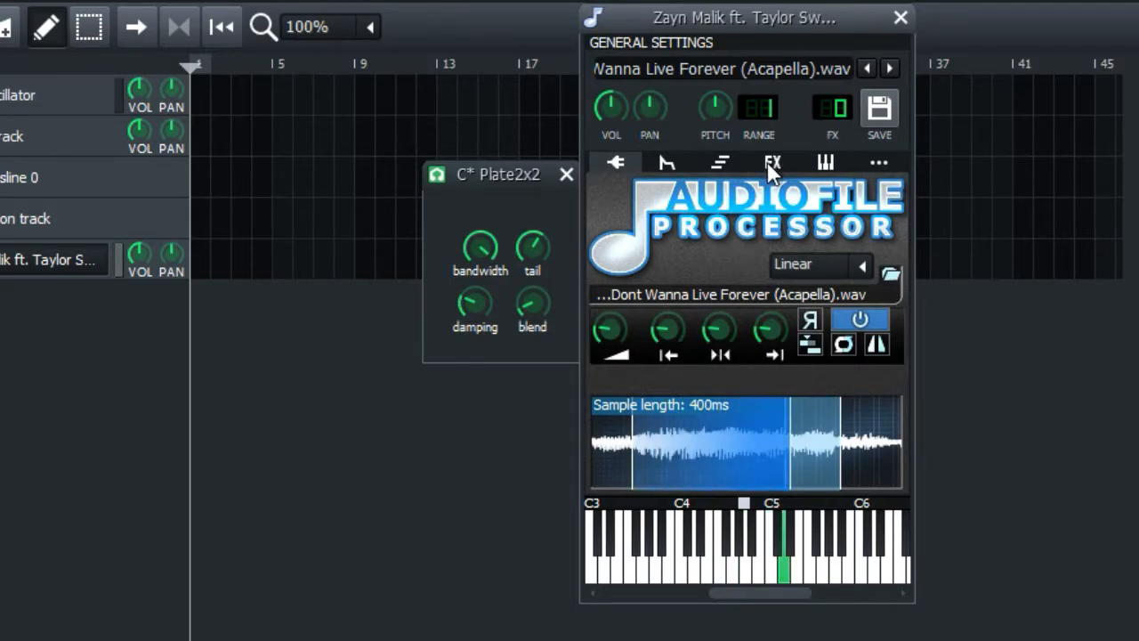
left_click(773, 162)
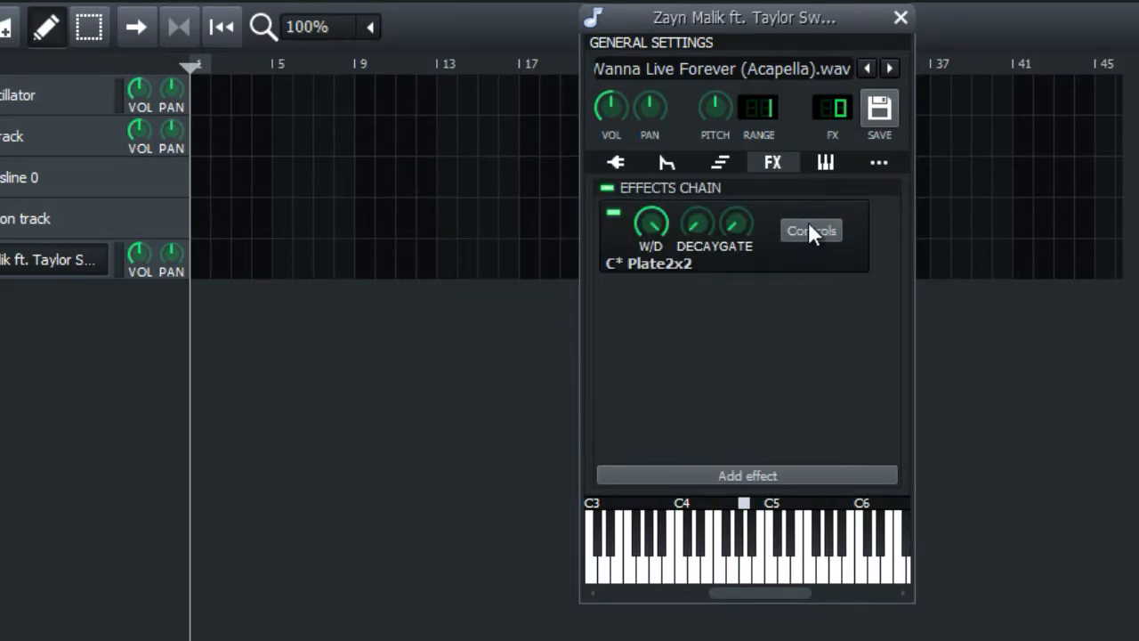
left_click(810, 230)
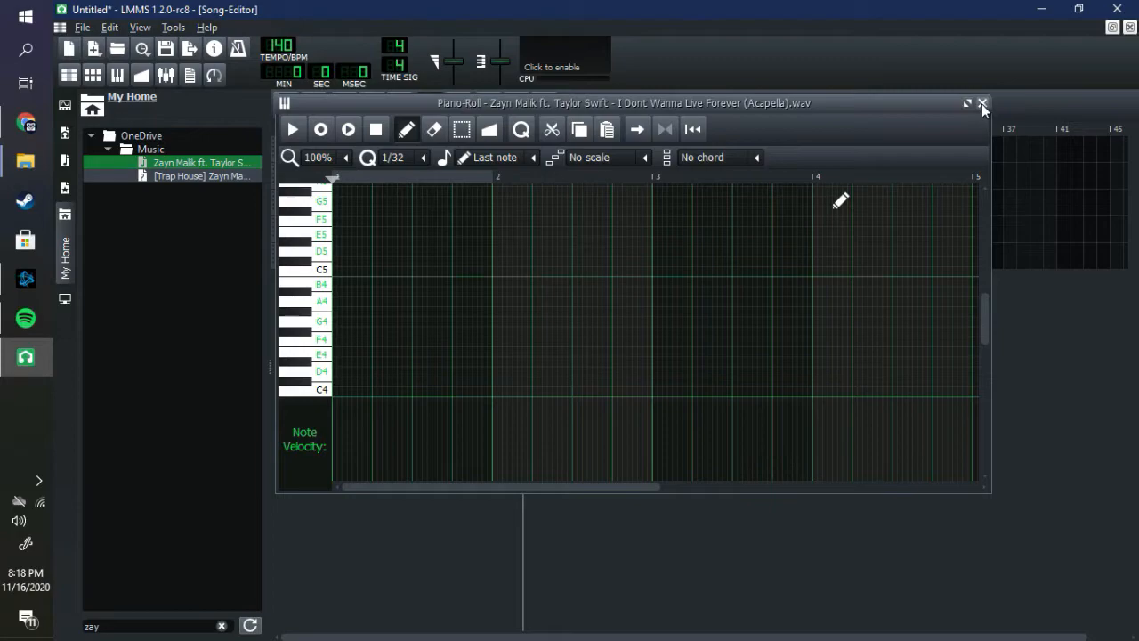
Step: Close the acapella track's Piano-Roll window
left_click(966, 103)
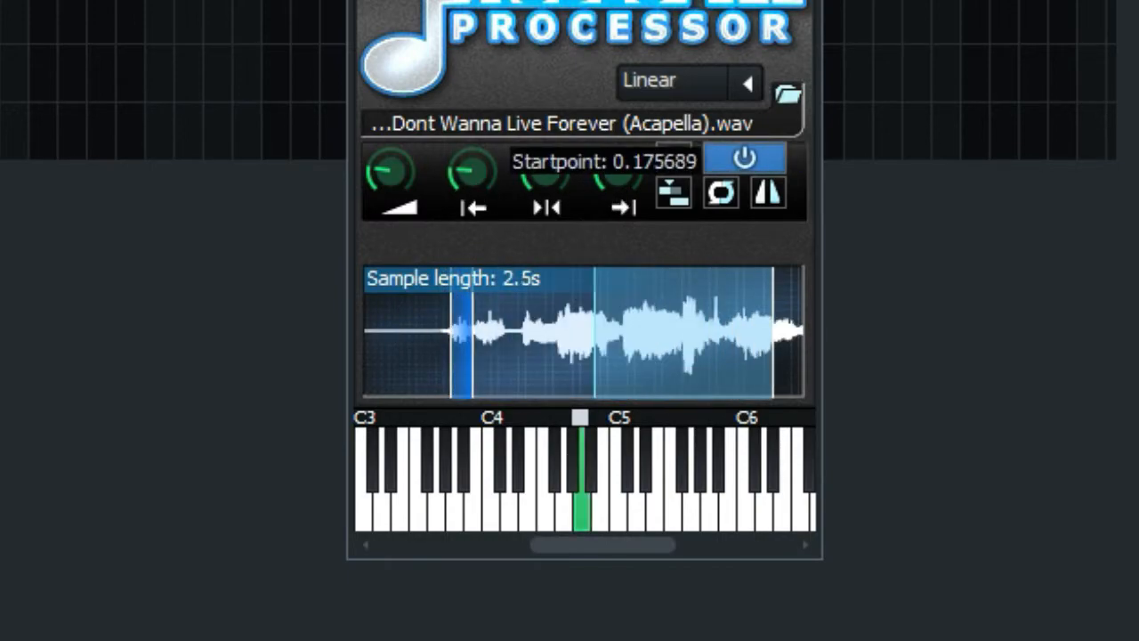
Step: Move the chop's start point later so the sample reads about 502 ms
left_click_drag(463, 334, 525, 334)
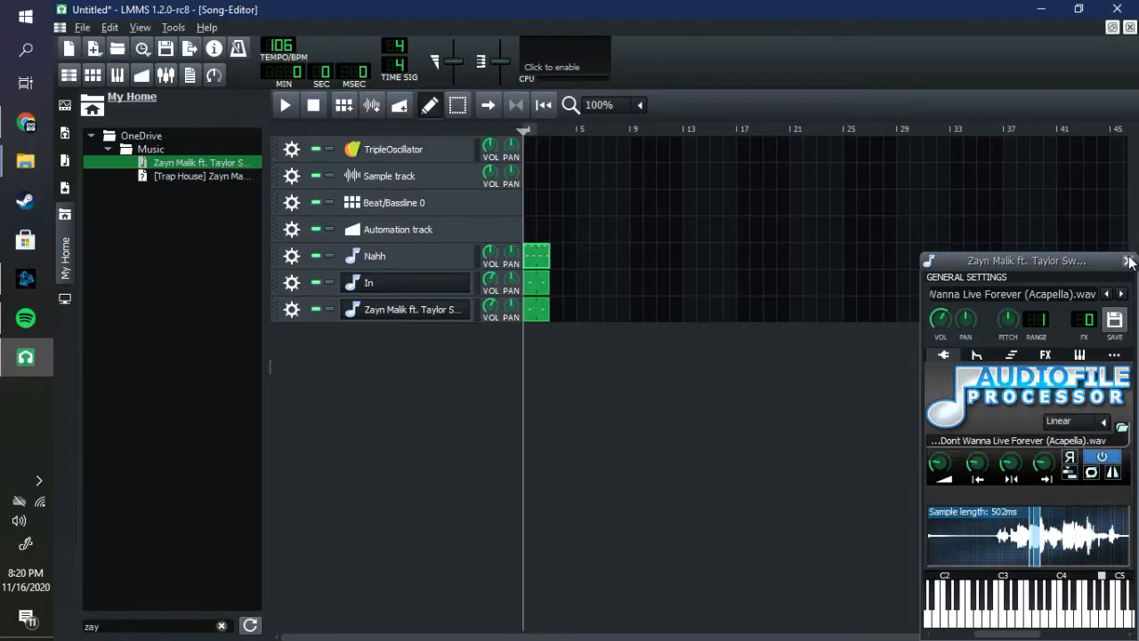
Step: Close the instrument window, rename the track 'Aaa', and play the song
left_click(1128, 261)
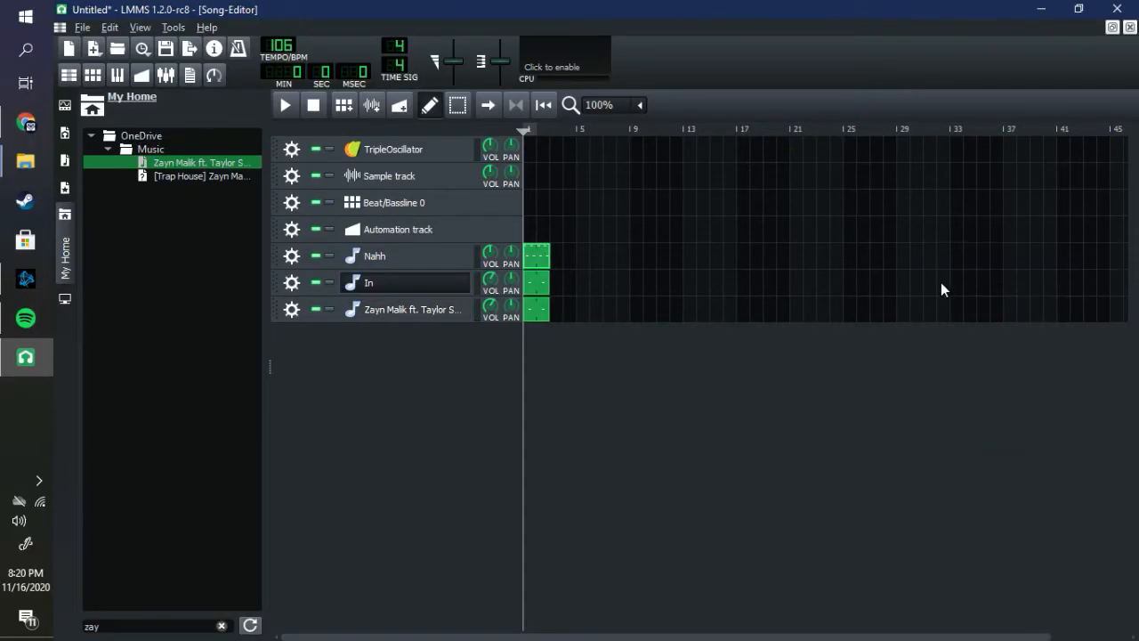
double_click(412, 309)
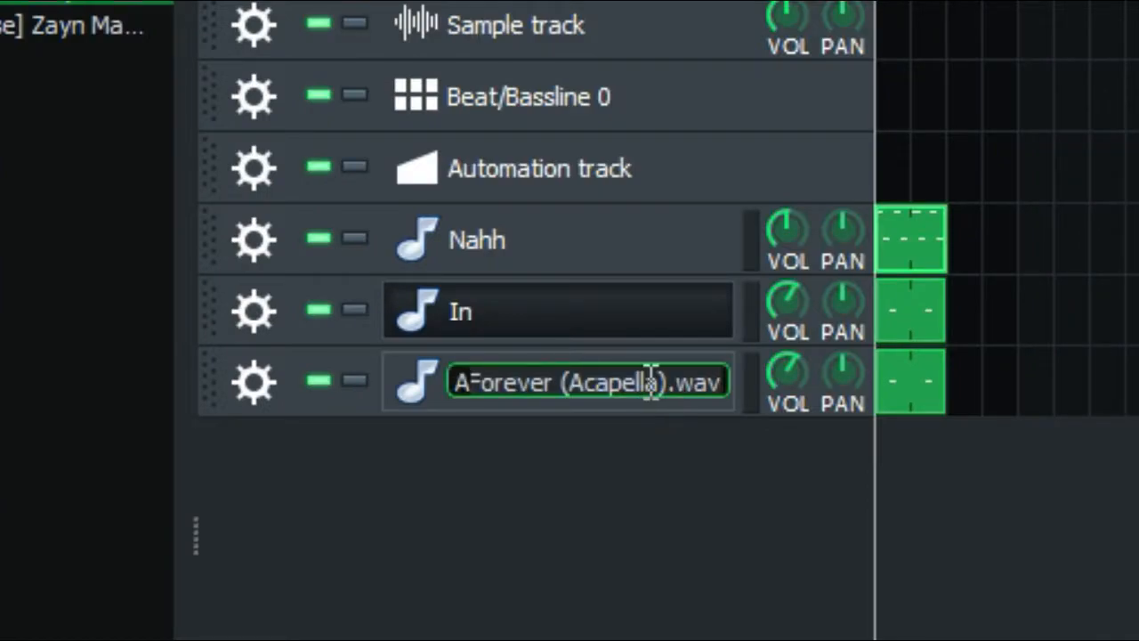
type("Aaa")
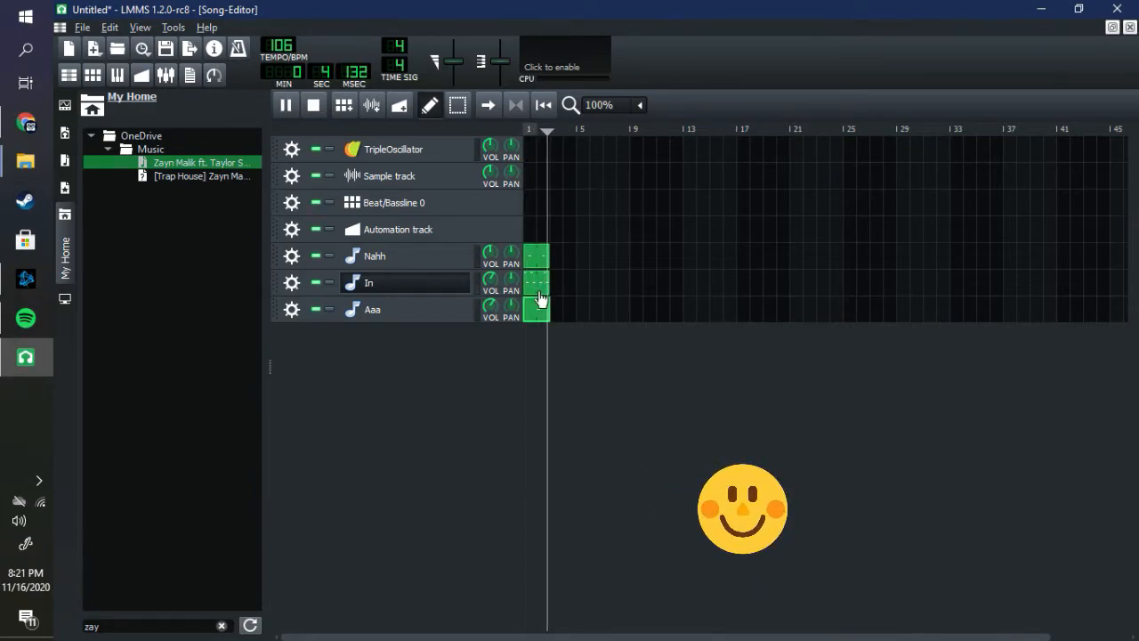
left_click(313, 104)
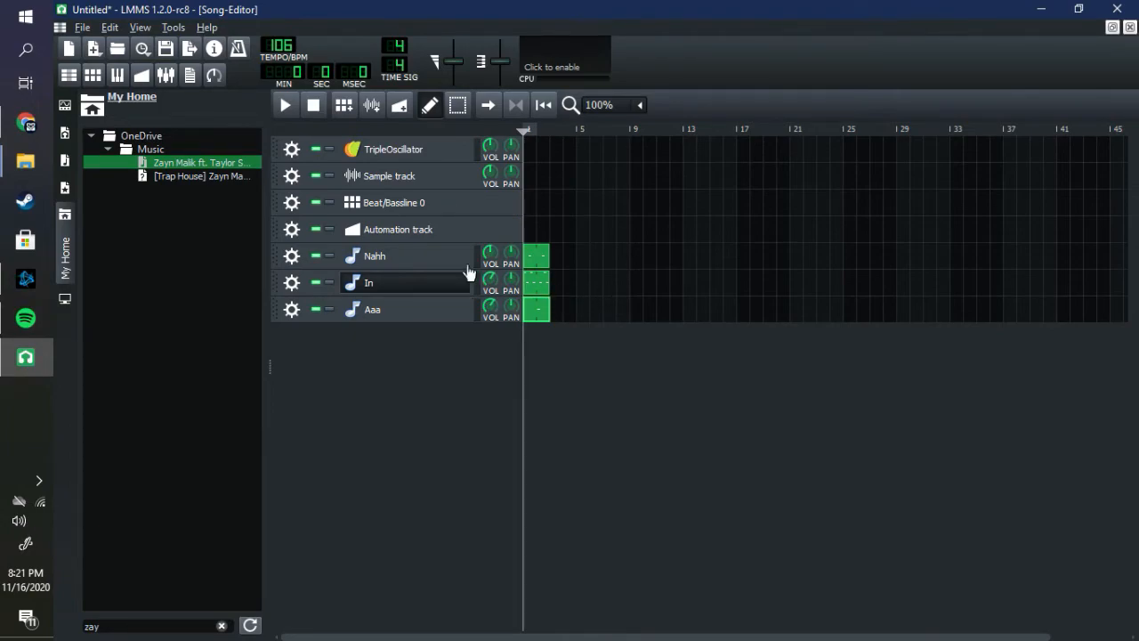